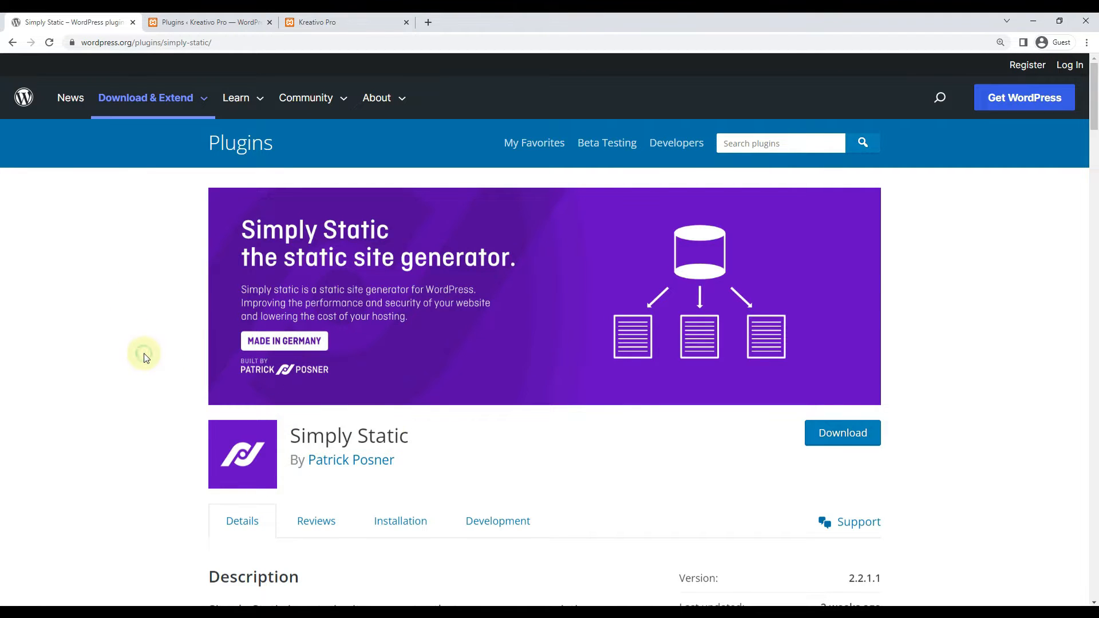
Read through the performance paragraphs, then switch to the Simply Static settings General tab.
scroll("down", 3)
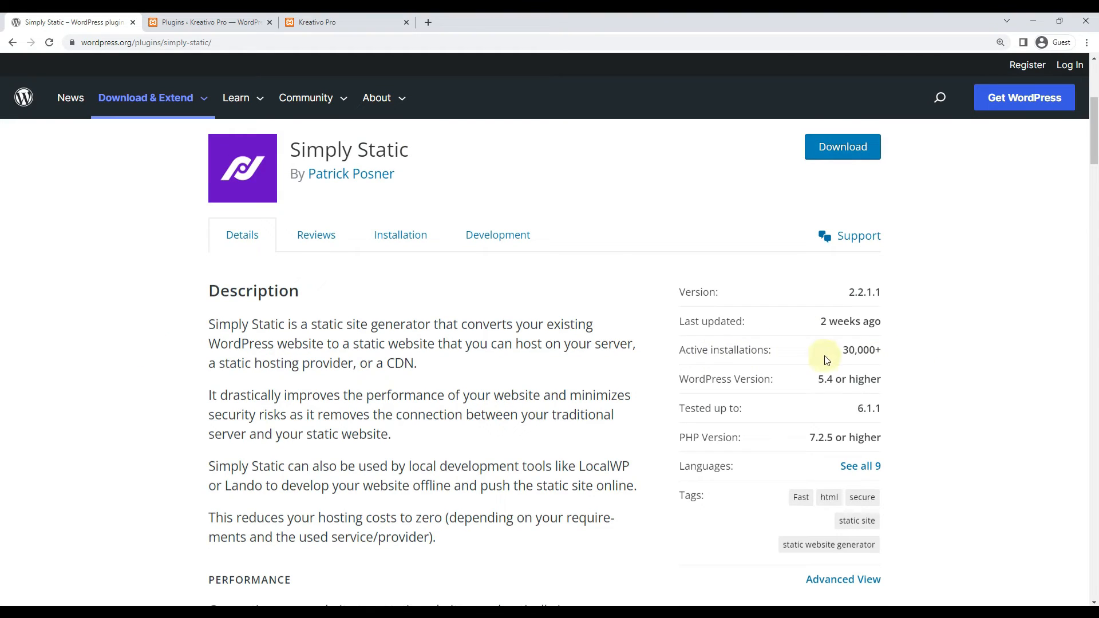
mouse_move(184, 350)
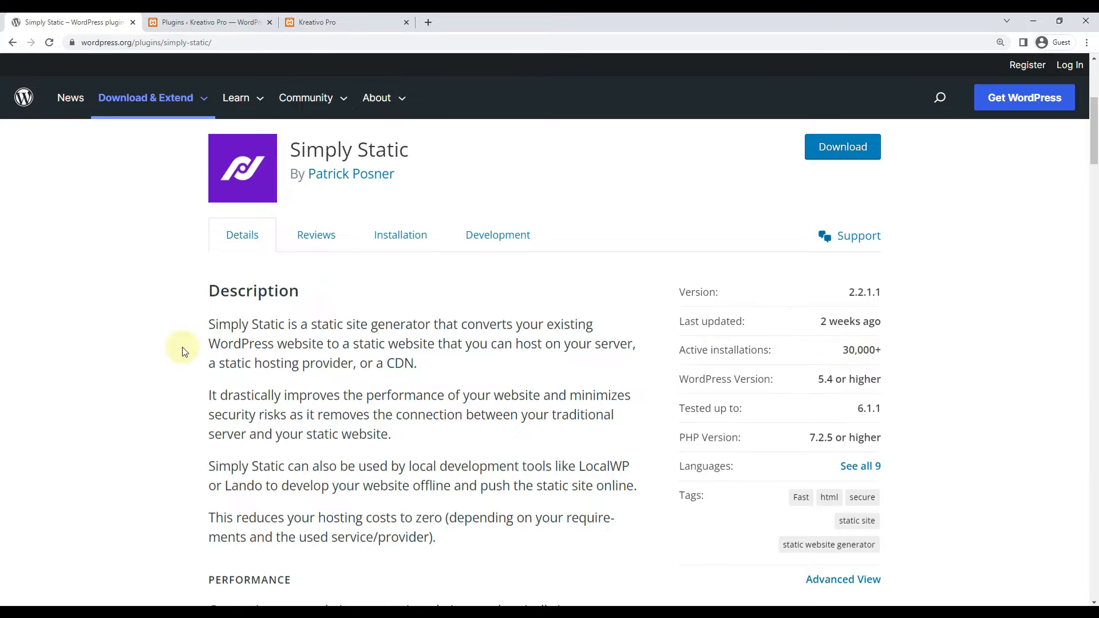
scroll("down", 3)
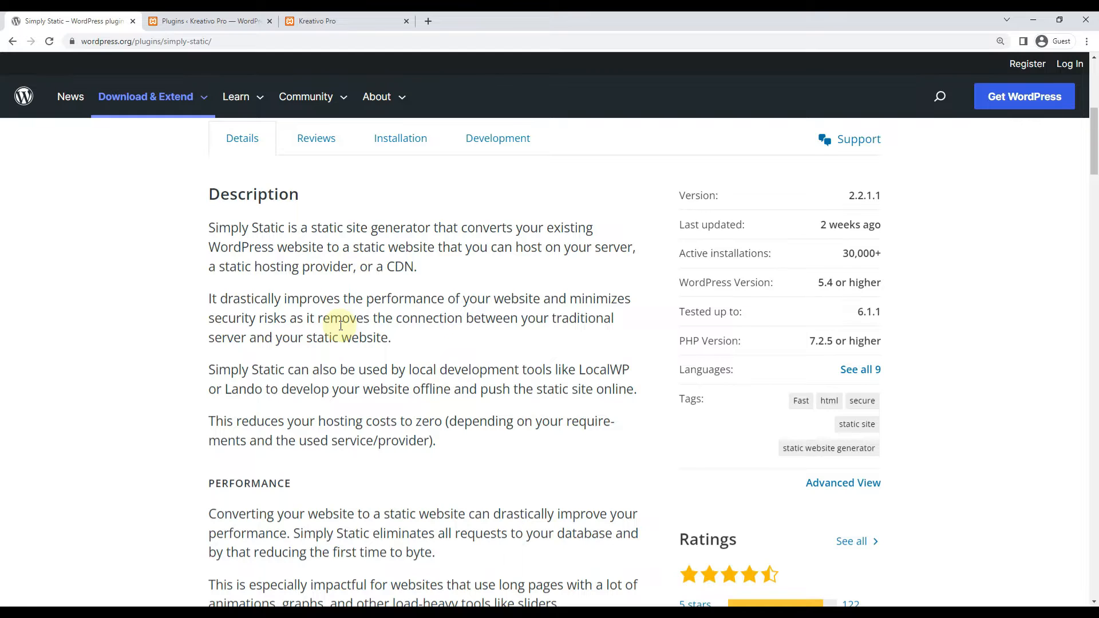
mouse_move(147, 346)
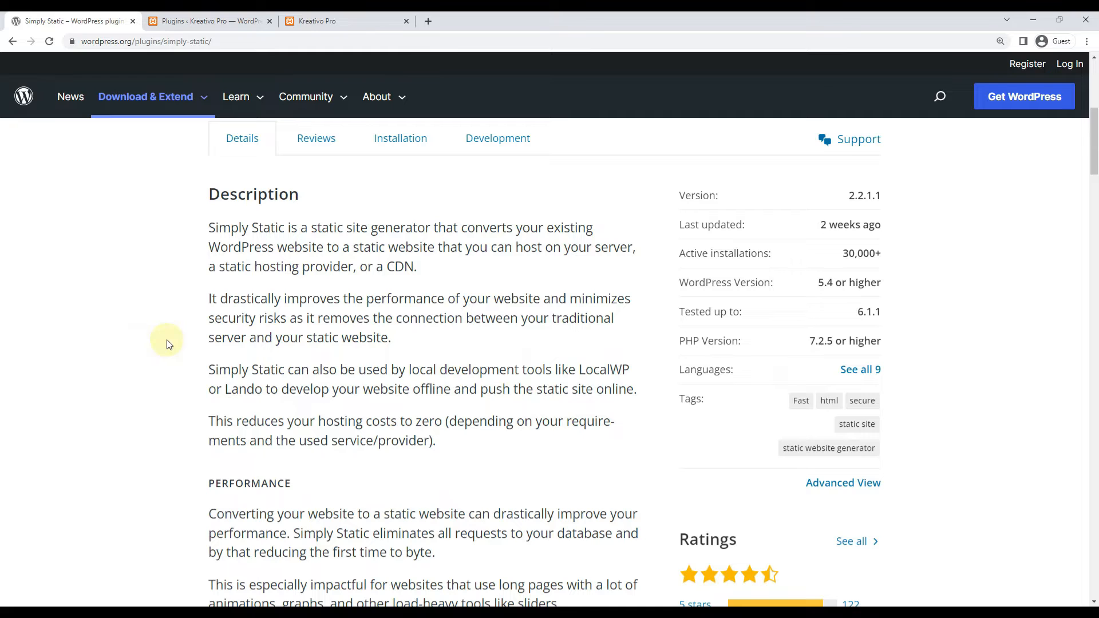
mouse_move(176, 345)
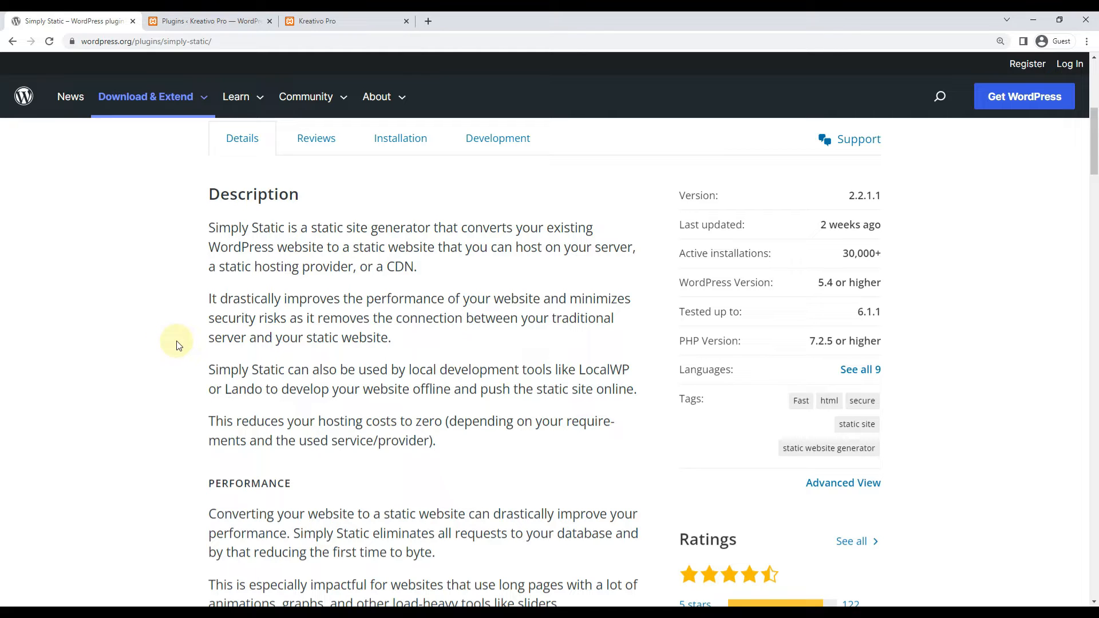
scroll("down", 3)
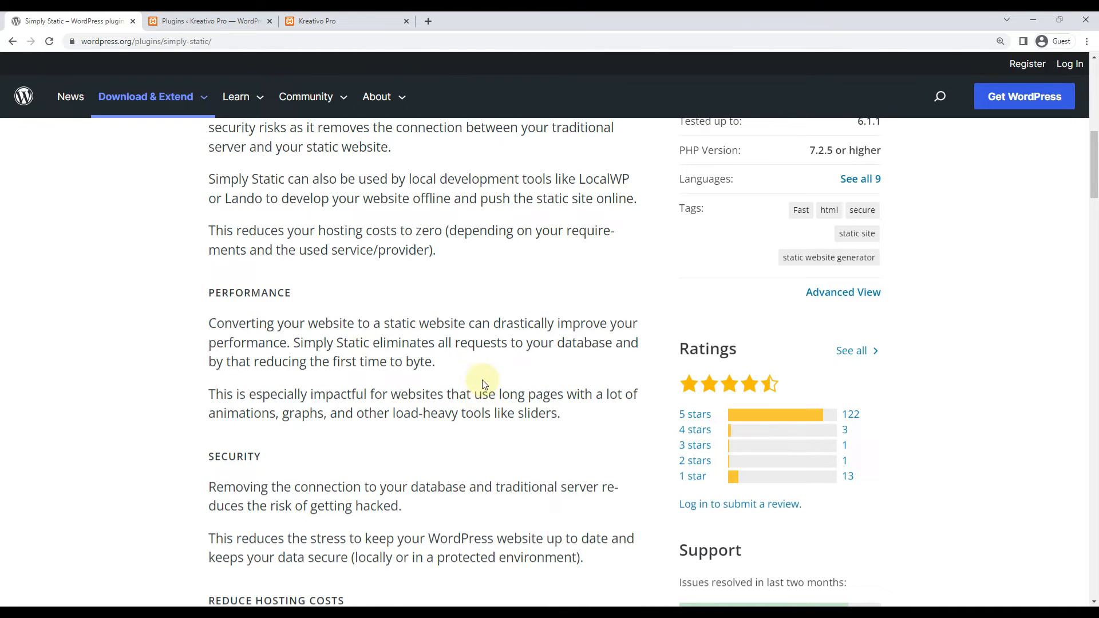
mouse_move(471, 377)
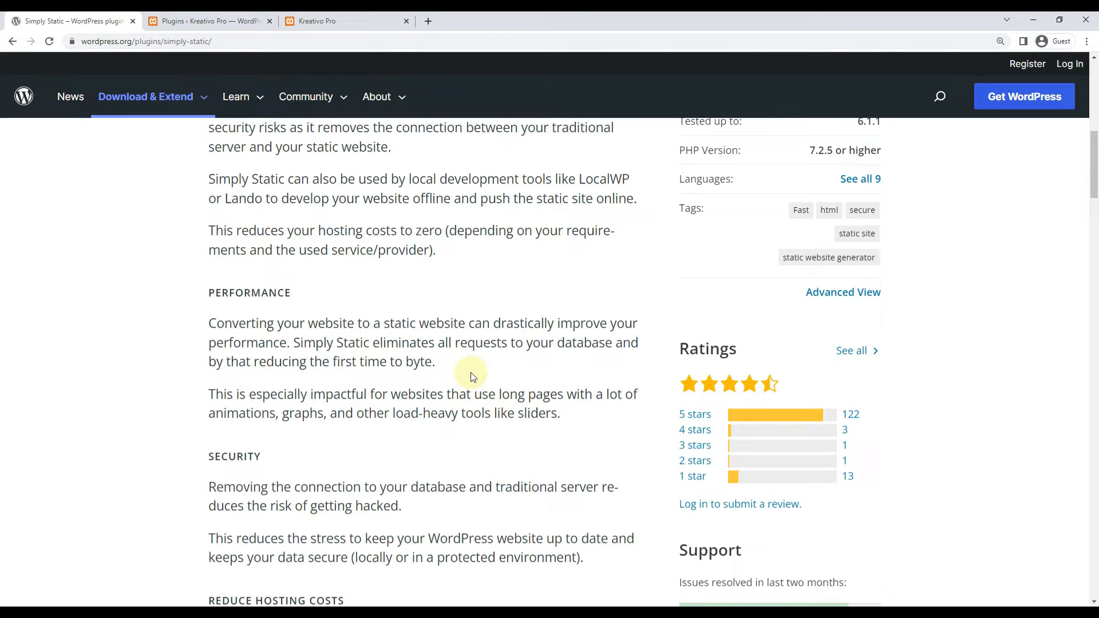
mouse_move(575, 412)
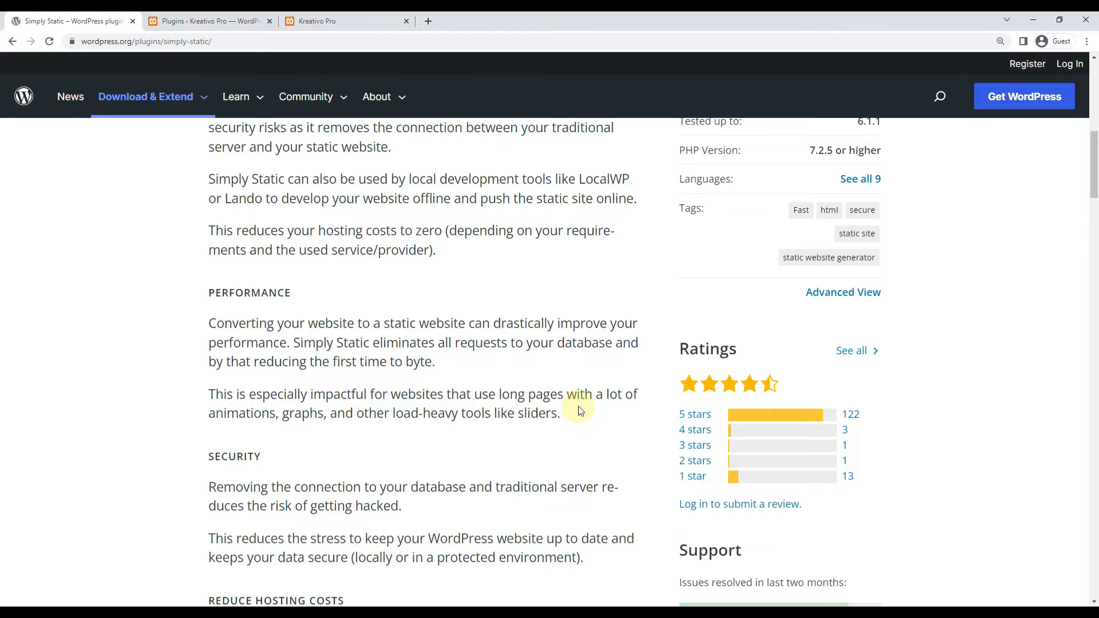
left_click_drag(209, 323, 561, 413)
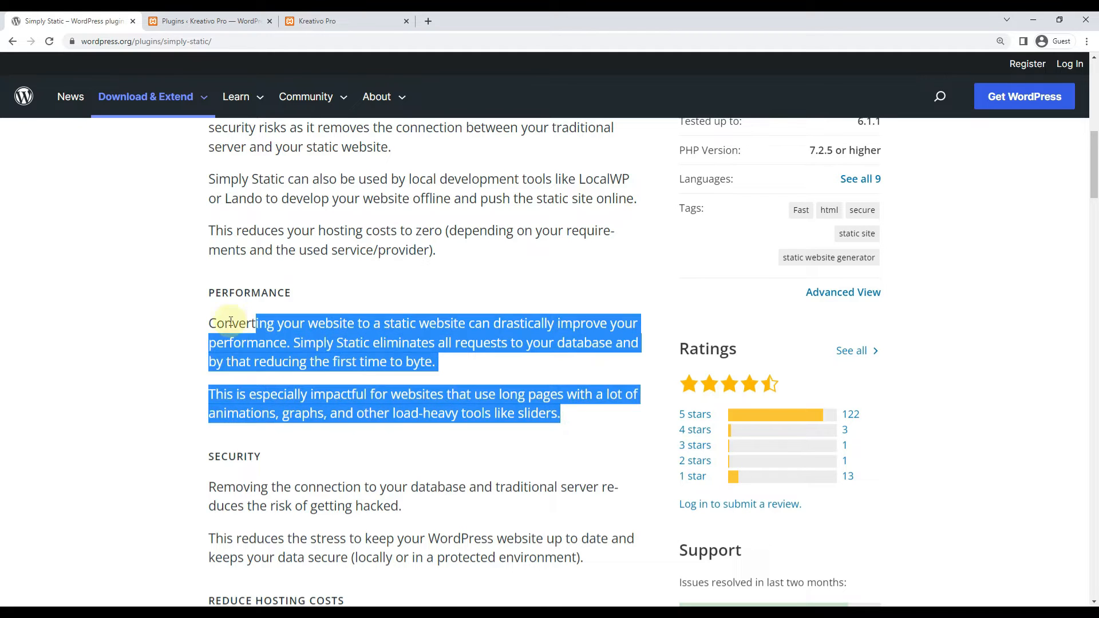
scroll("down", 3)
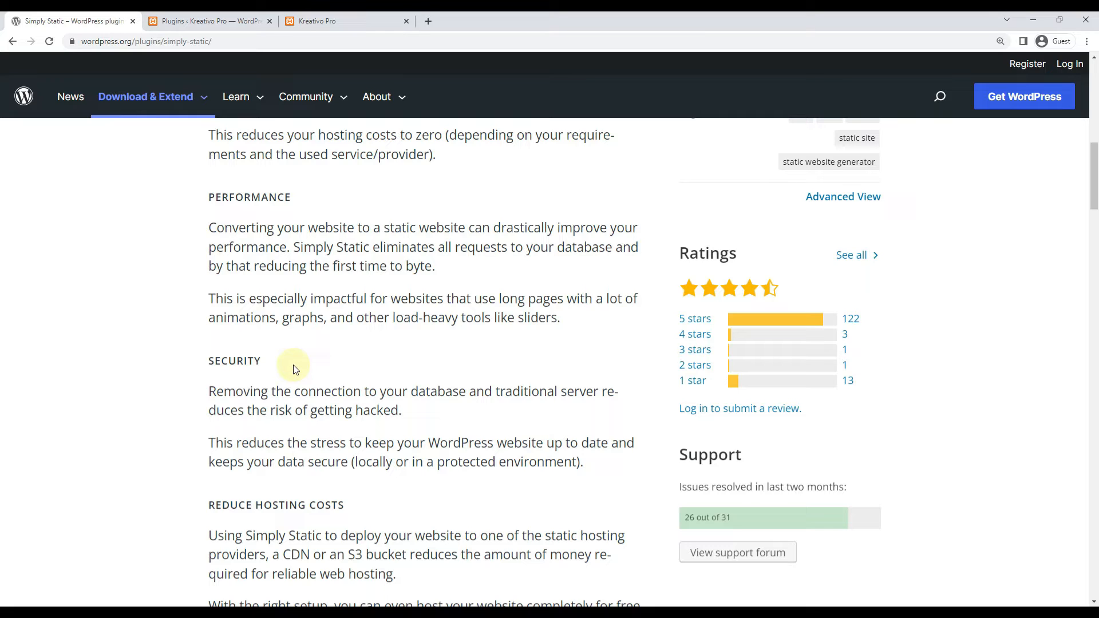
scroll("down", 3)
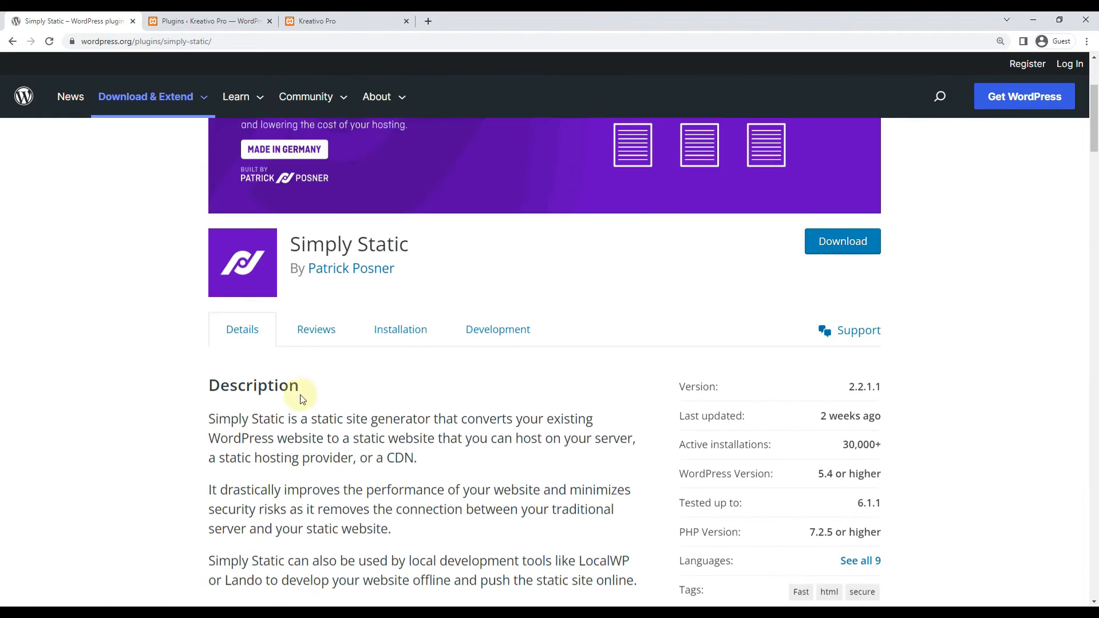
left_click(207, 21)
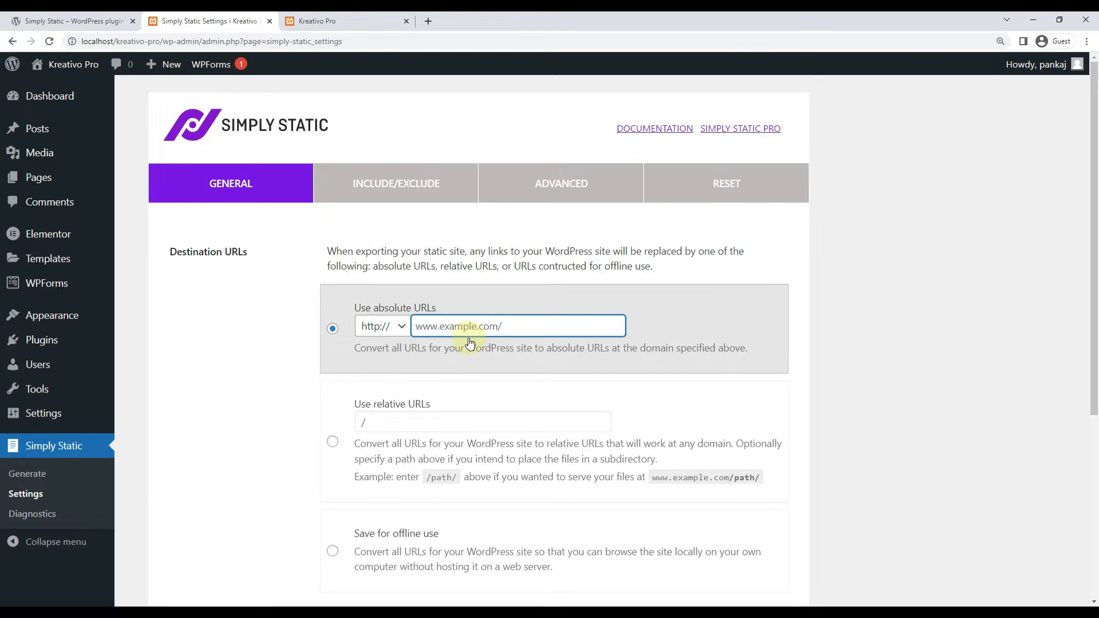
Choose 'Save for offline use' links, save the change, and show the Include/Exclude options.
scroll("down", 3)
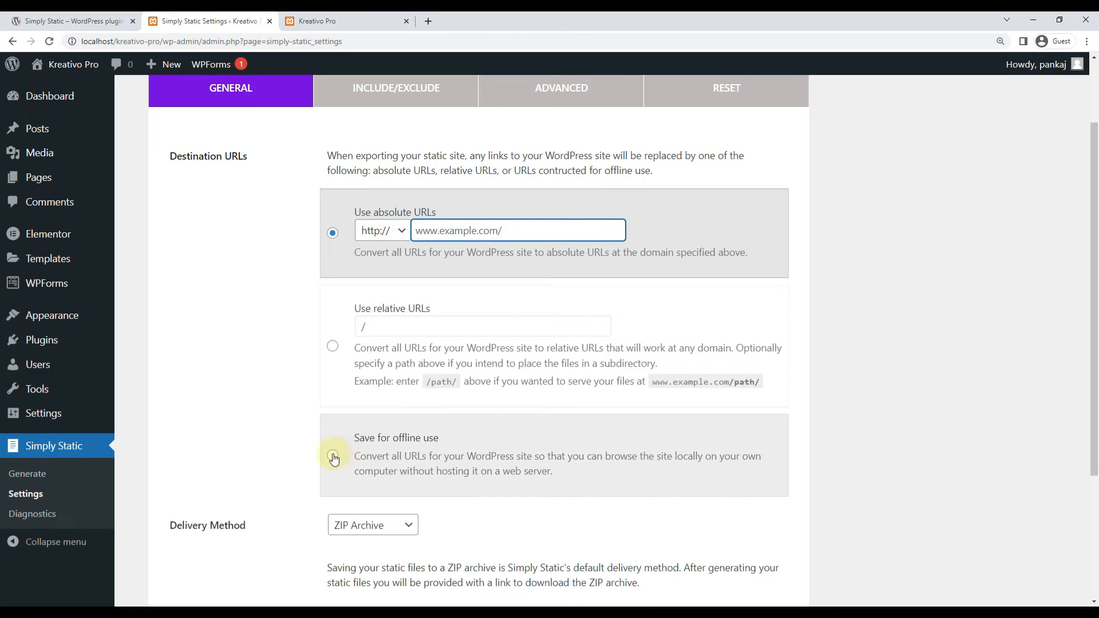
left_click(332, 458)
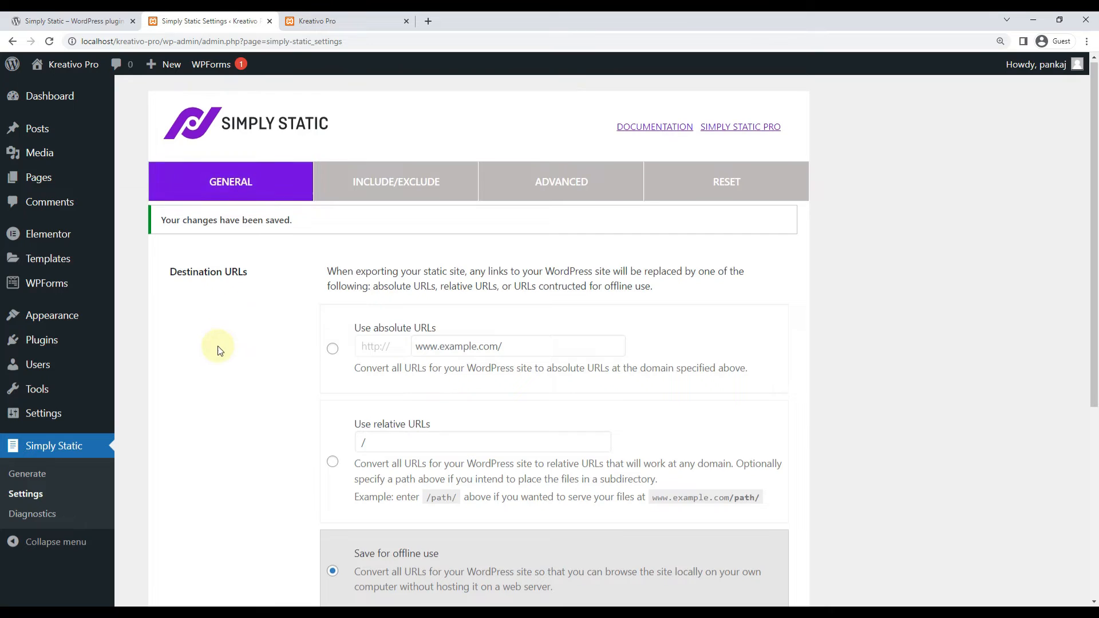
left_click(395, 182)
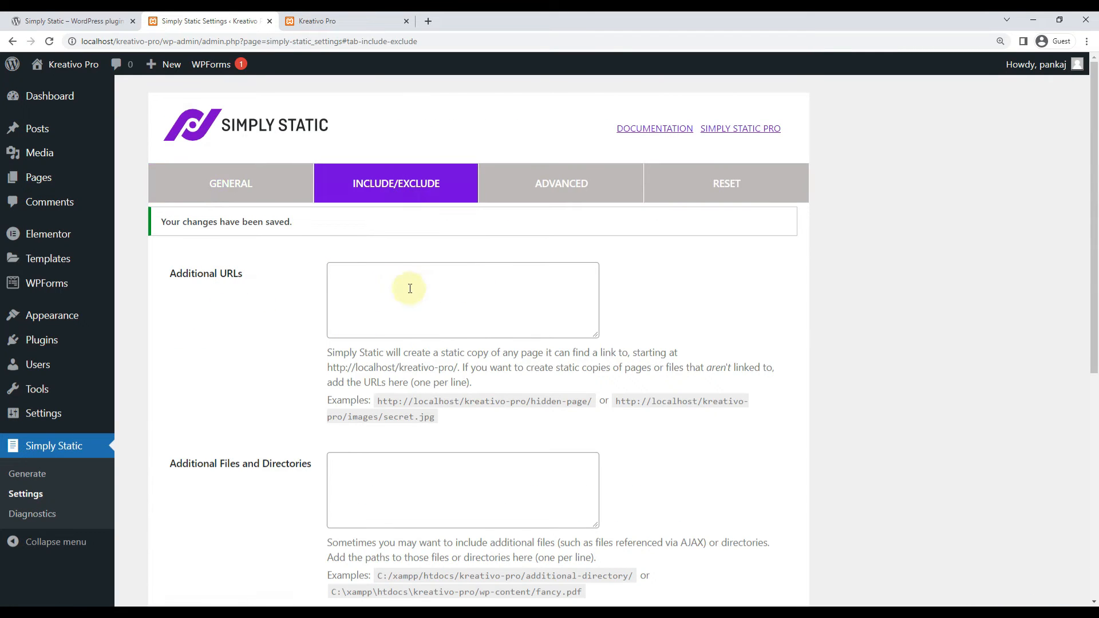
Review the Advanced export options before returning to General with ZIP Archive delivery.
left_click(560, 183)
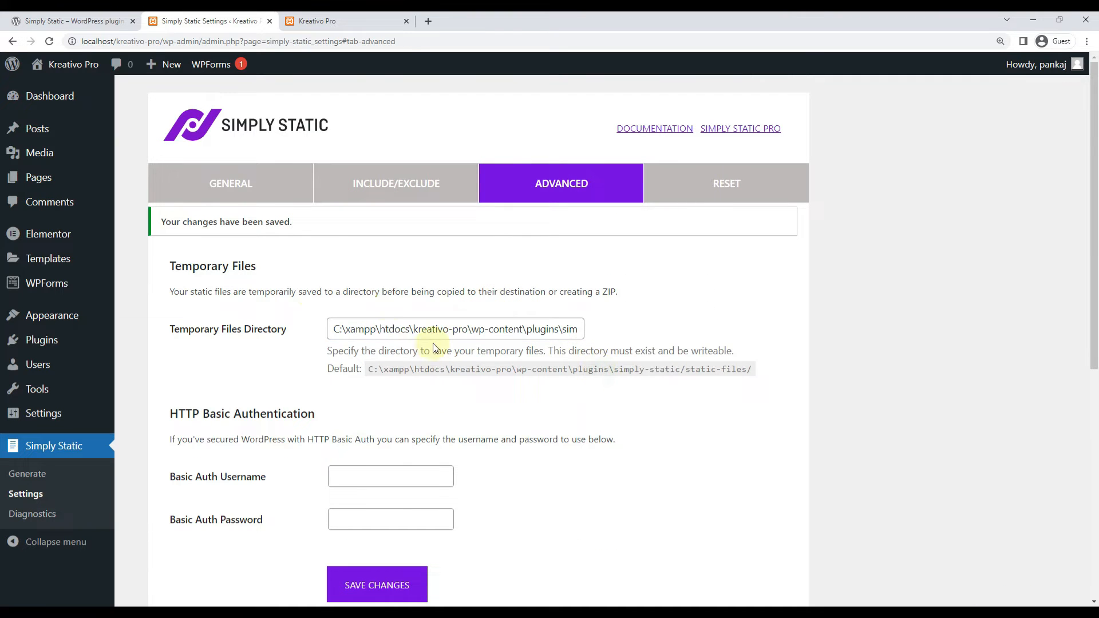
scroll("down", 3)
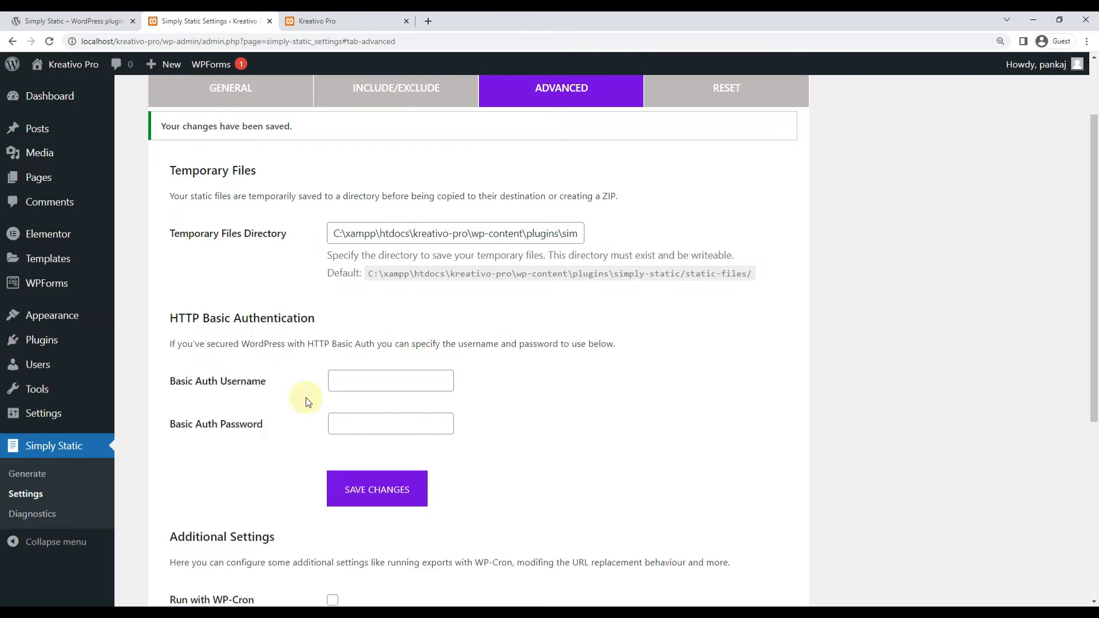
scroll("down", 3)
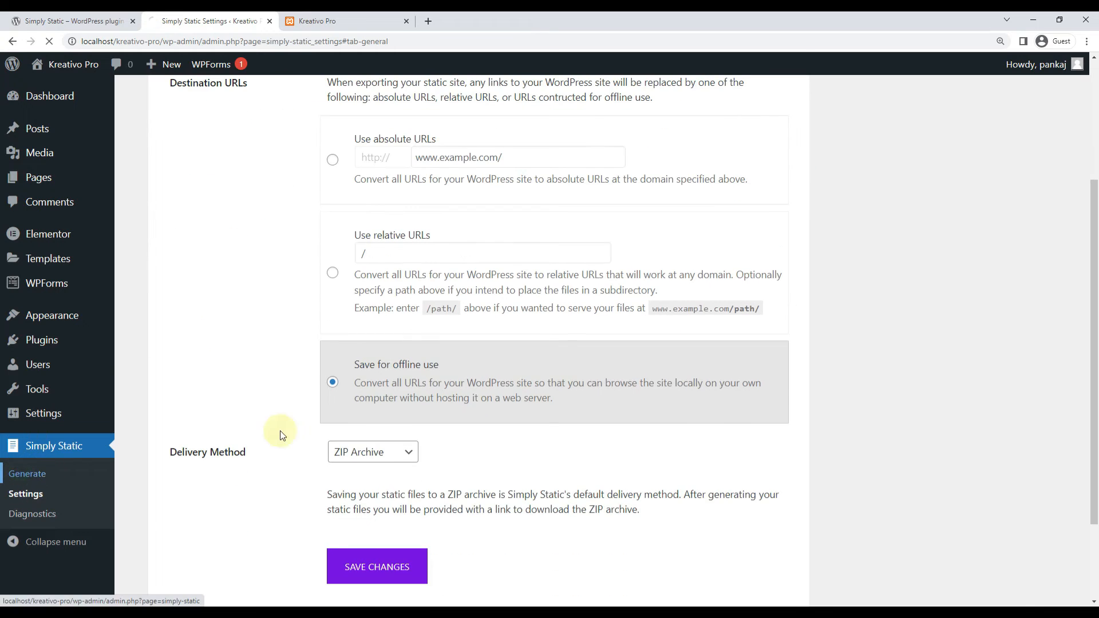
Generate the static files and wait for the log to report 103 pages fetched and a ZIP created.
left_click(344, 20)
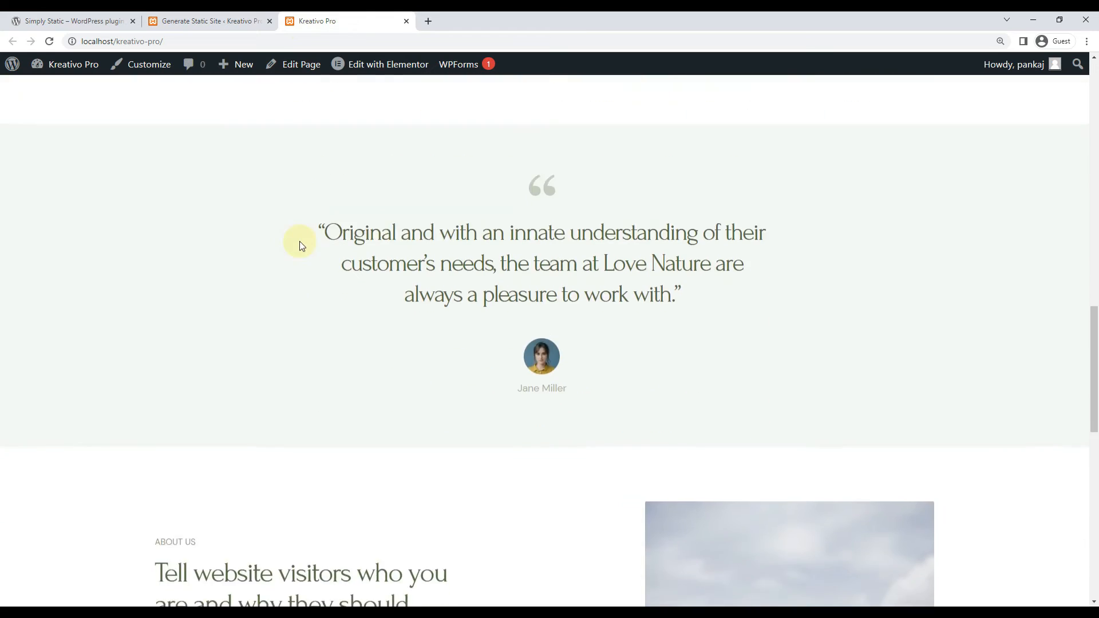
scroll("down", 3)
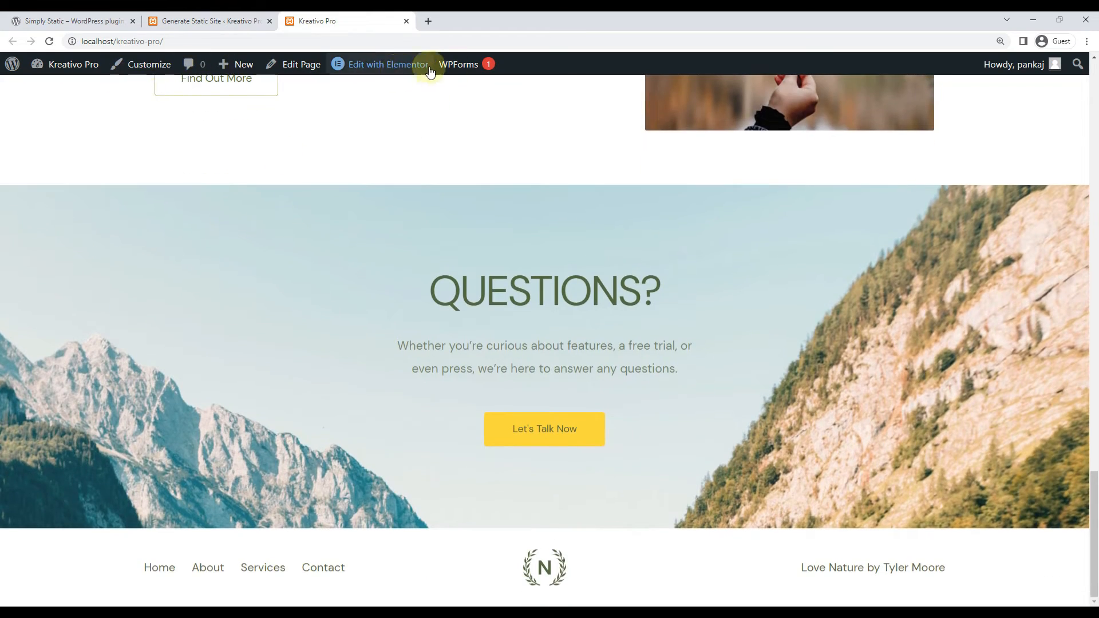
left_click(207, 21)
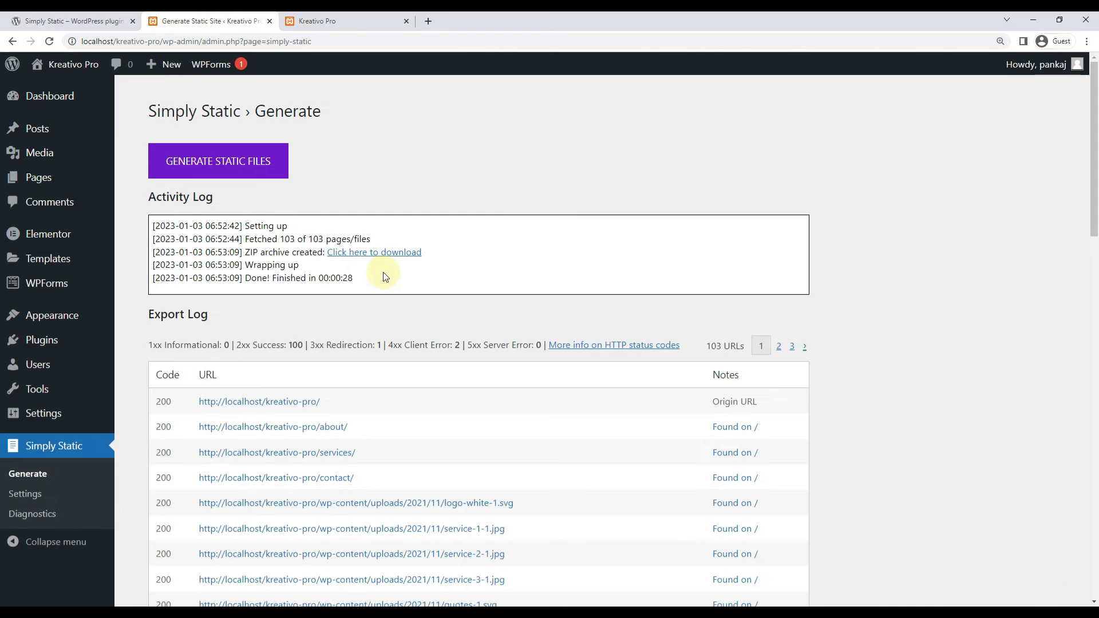
Download the generated ZIP archive and extract it in Downloads to reveal index.html and site folders.
left_click(373, 252)
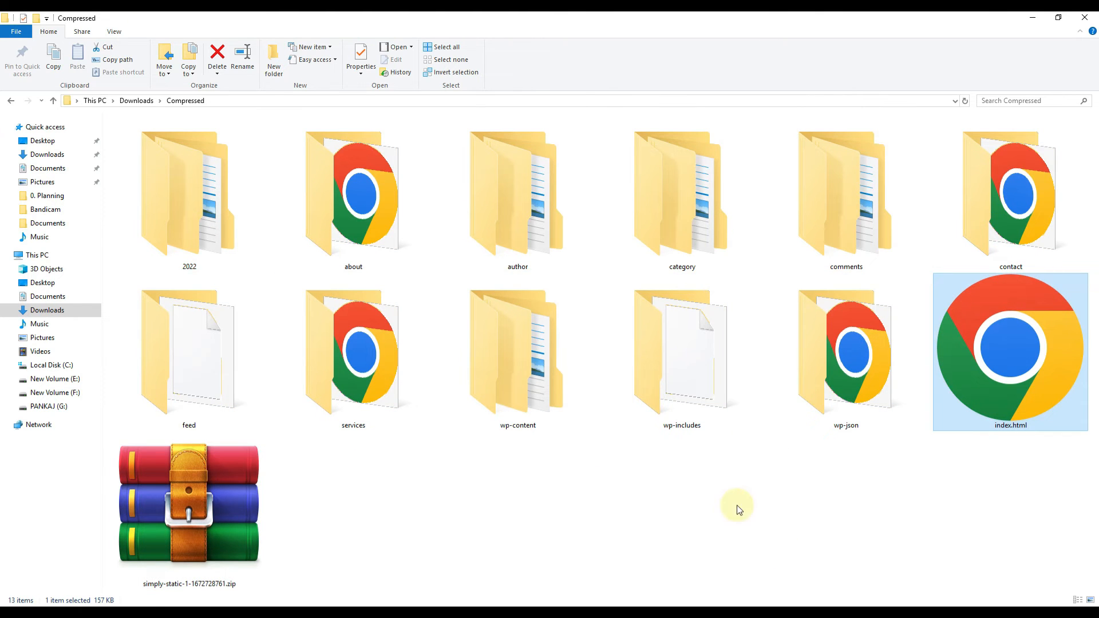
View the exported index.html offline in Chrome, then the live localhost site's About page.
double_click(1010, 351)
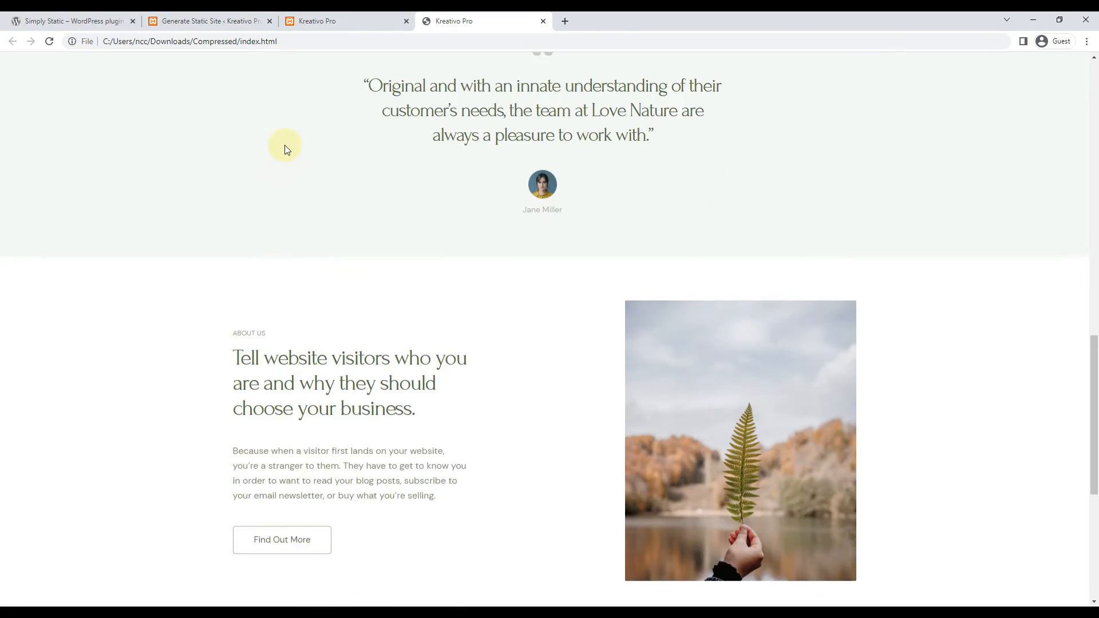
scroll("up", 3)
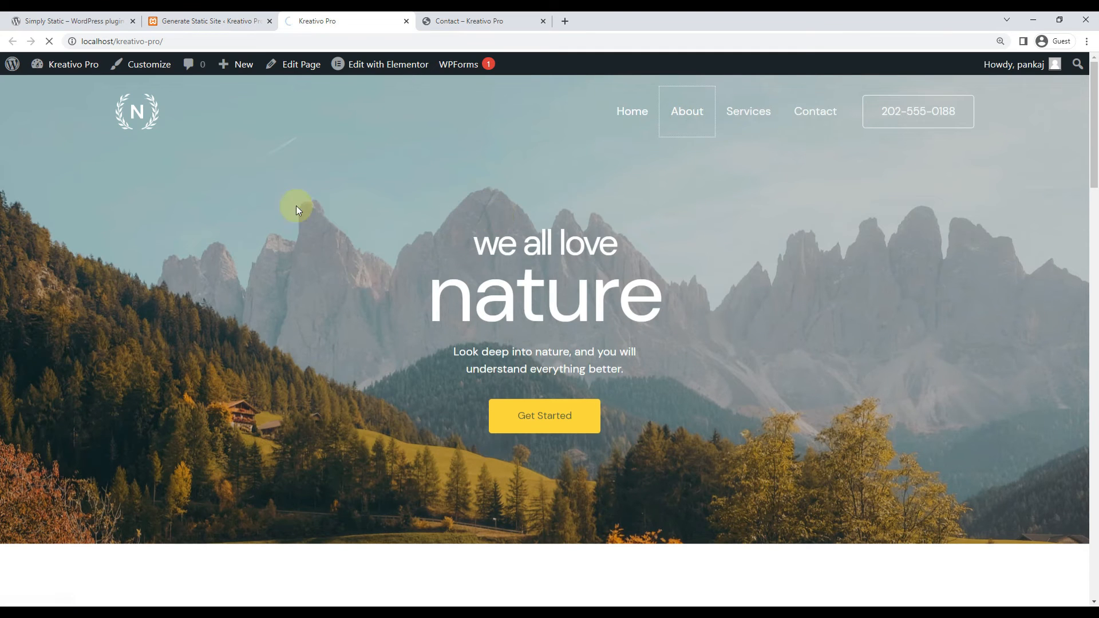
left_click(686, 111)
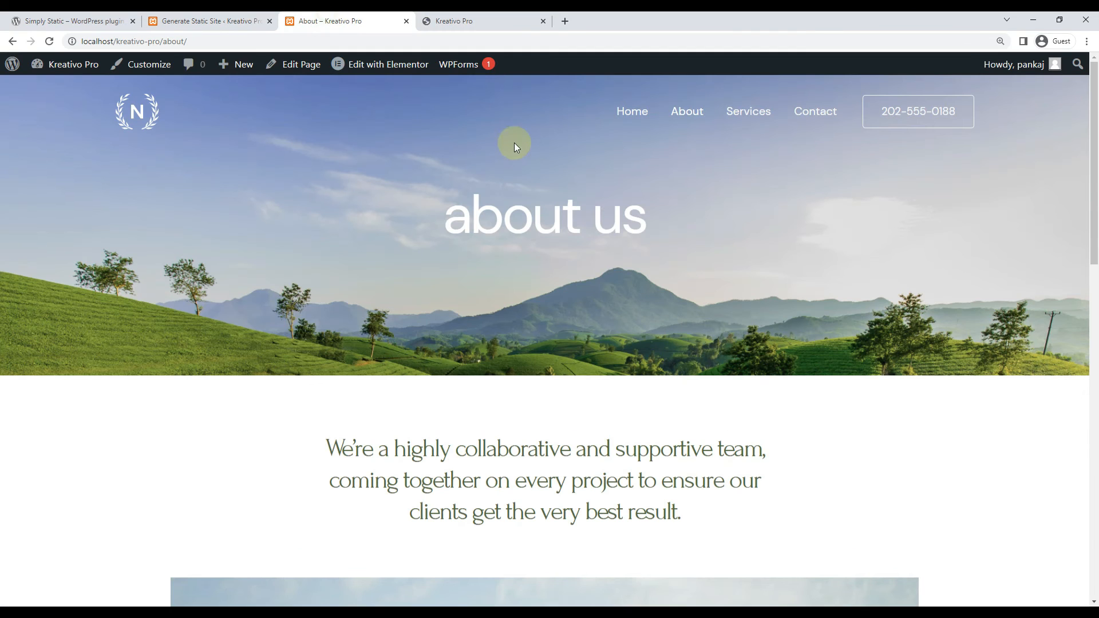
left_click(685, 111)
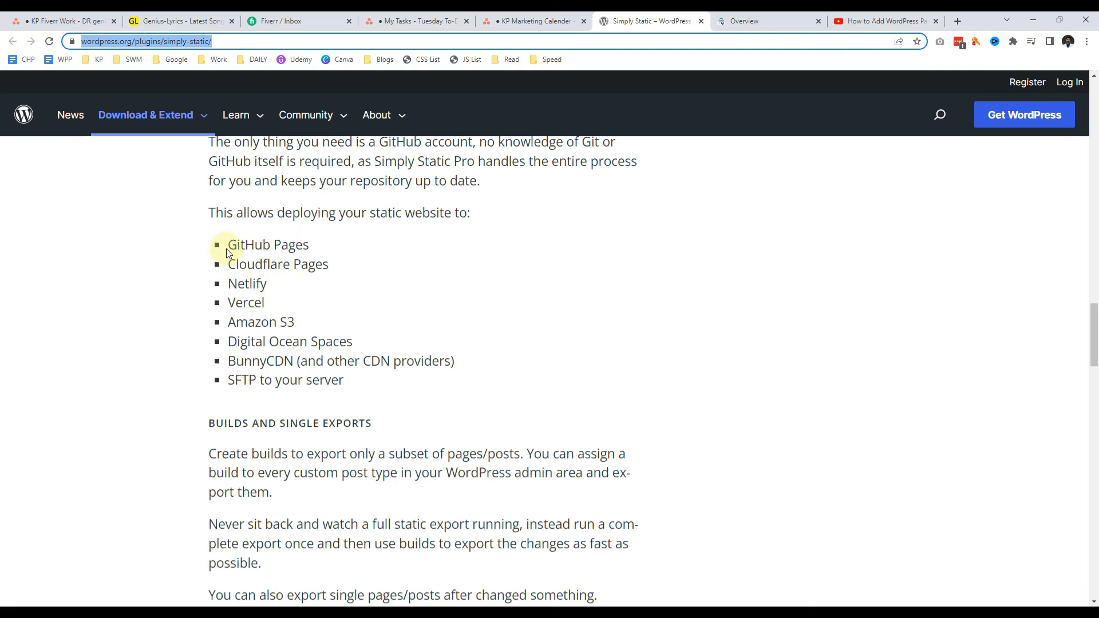
double_click(245, 303)
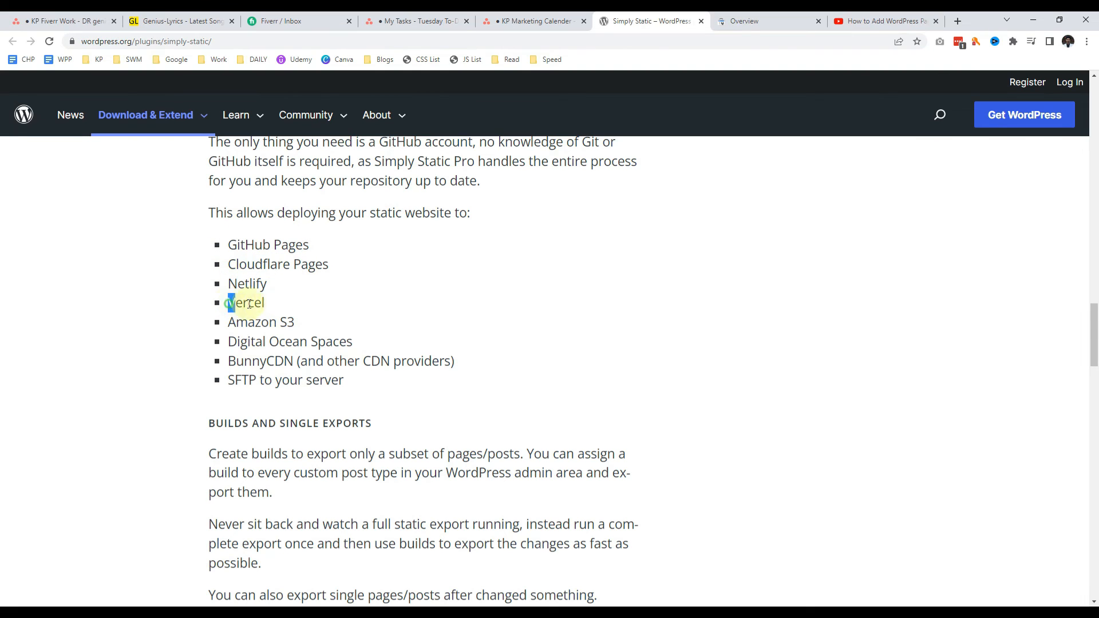
mouse_move(373, 382)
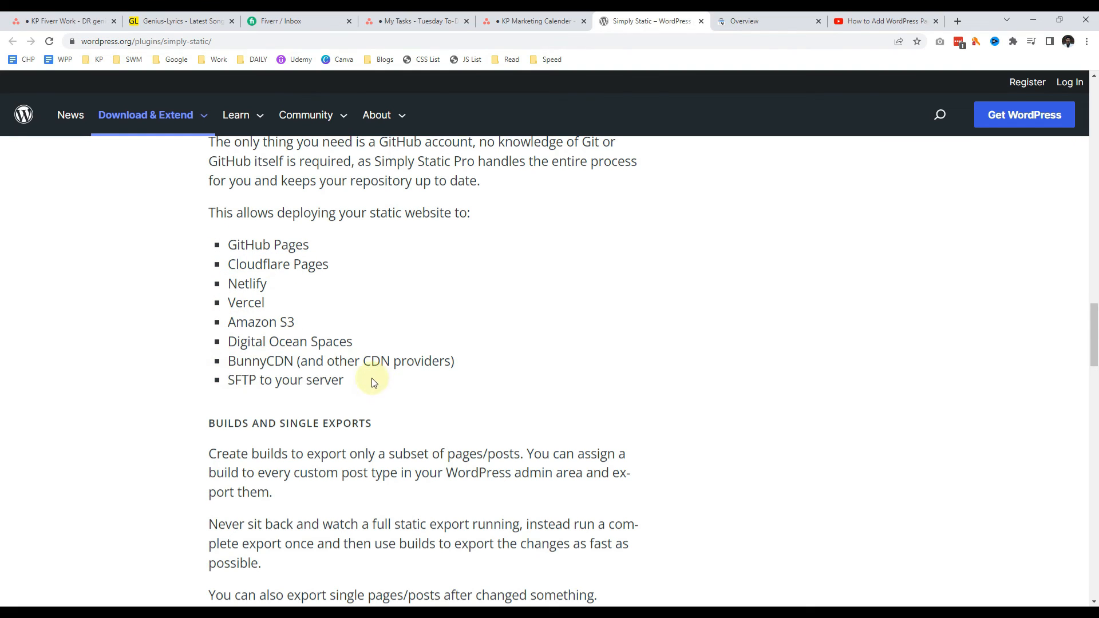